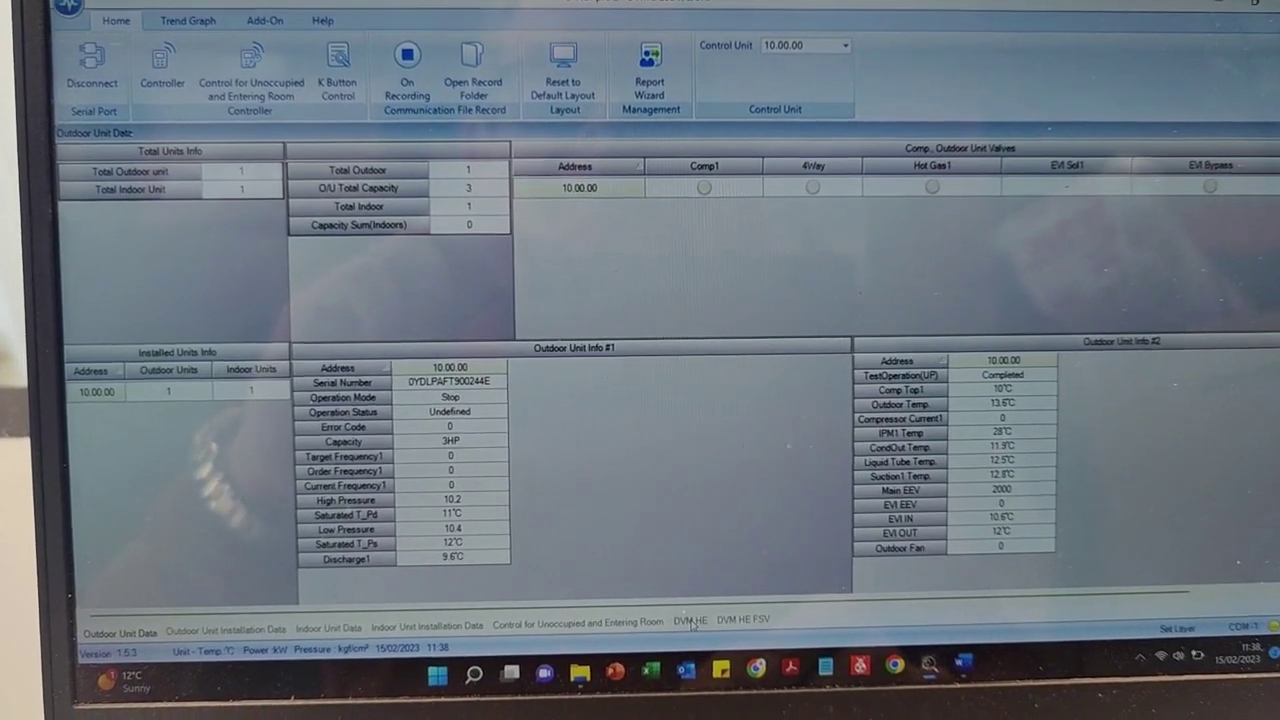
Step: Show the DVM HE FSV field settings tables, where 2091 reads No
left_click(687, 620)
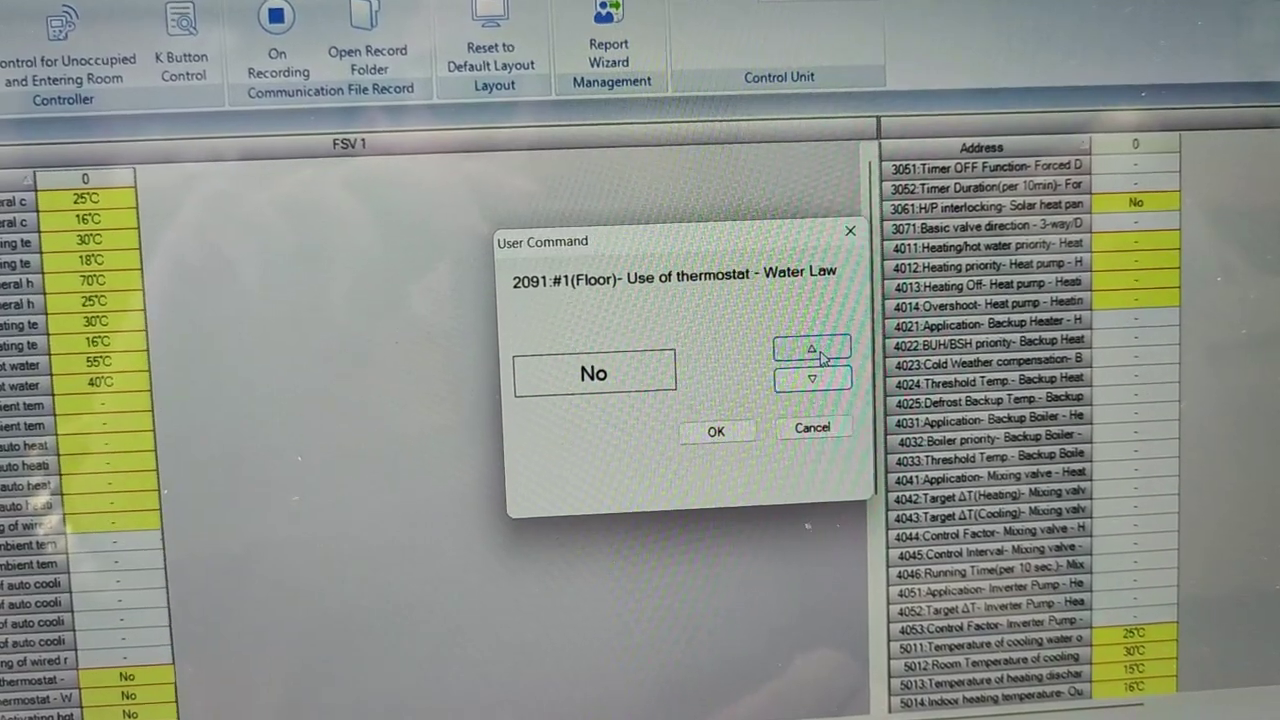
Step: Set field setting 2091 (floor thermostat) to Yes in User Command and confirm with OK
left_click(813, 354)
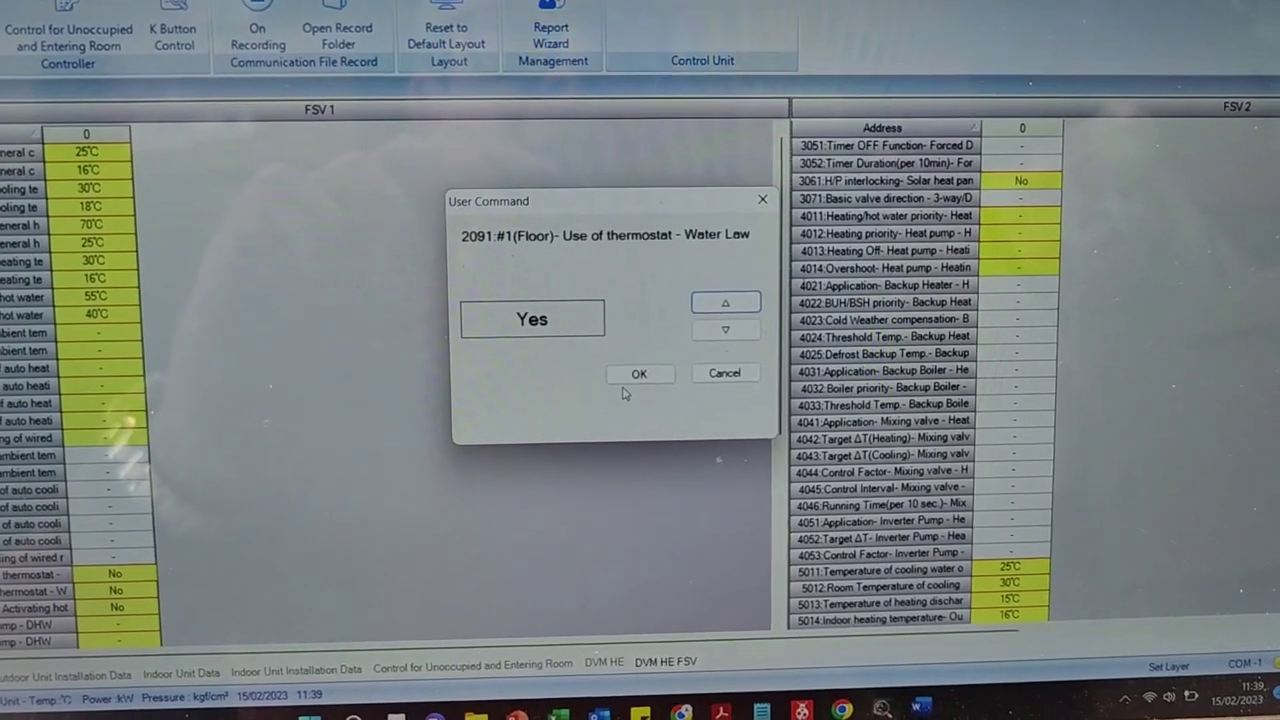
left_click(639, 373)
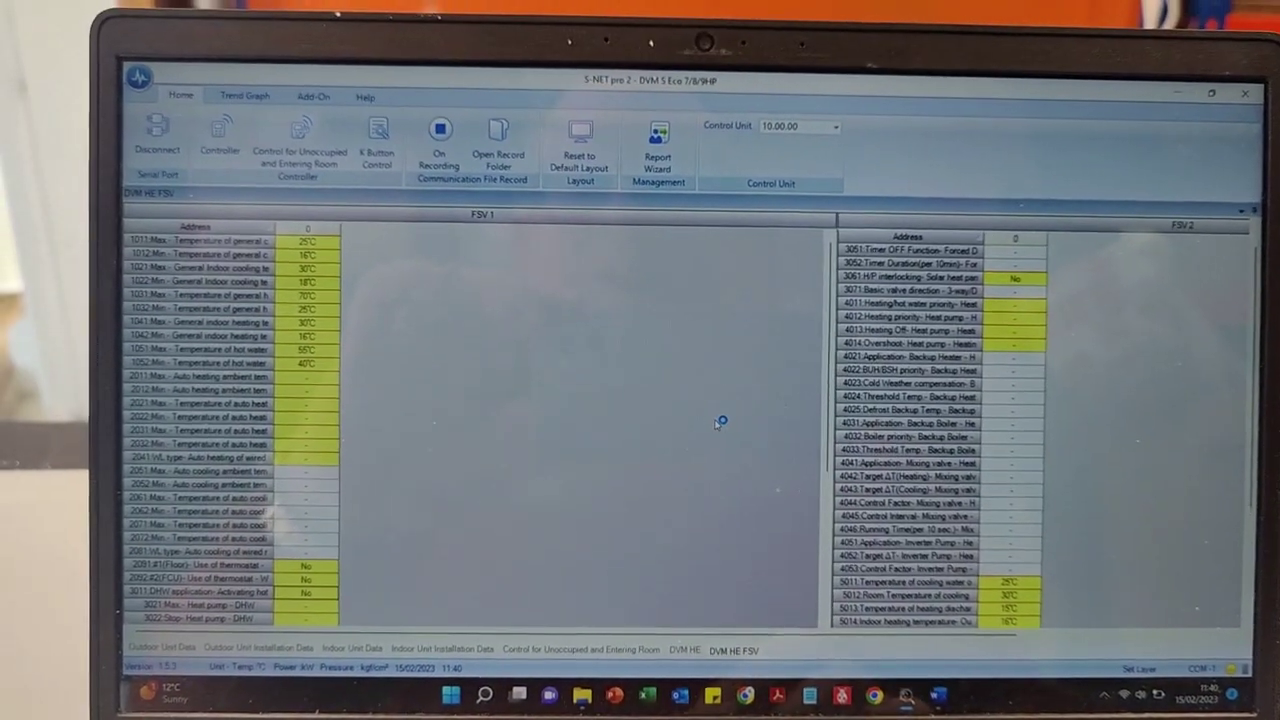